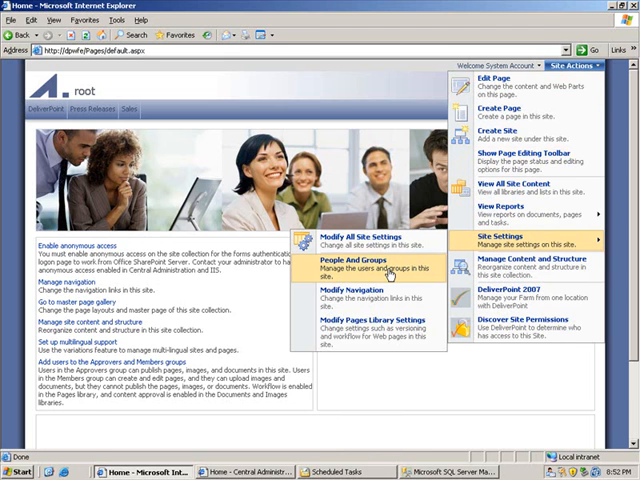
# Step: Launch DeliverPoint 2007 from Site Actions and expand the root site node to its subsites
pyautogui.click(348, 266)
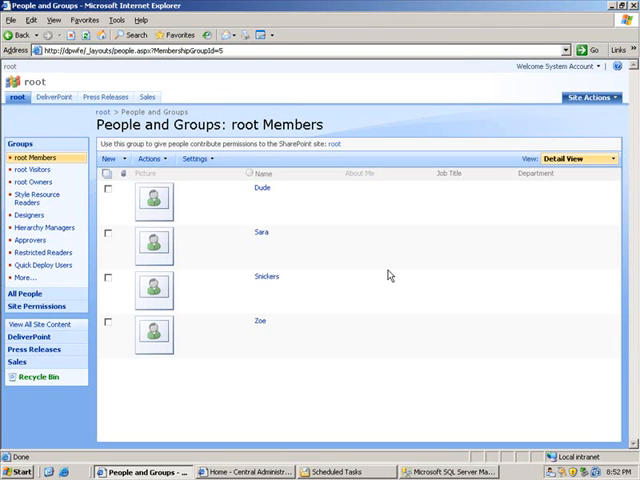
pyautogui.moveTo(280, 258)
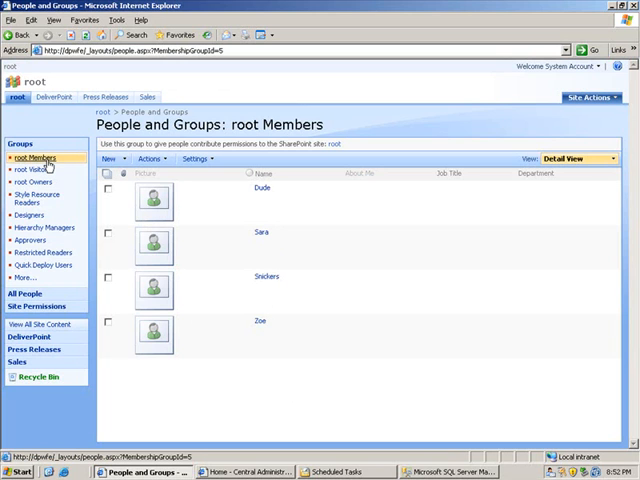
pyautogui.moveTo(48, 166)
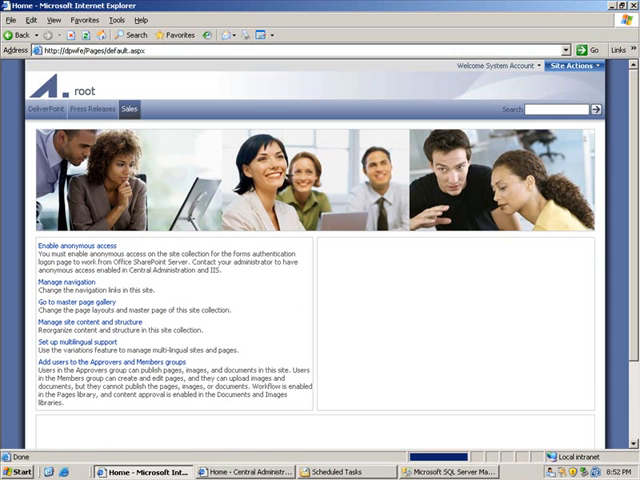
pyautogui.click(588, 66)
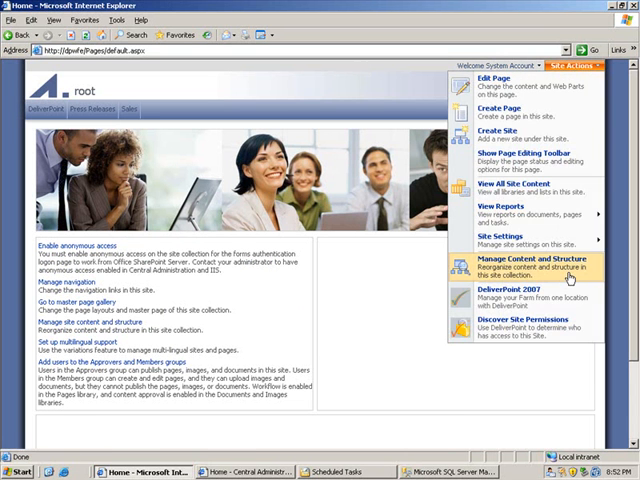
pyautogui.moveTo(532, 304)
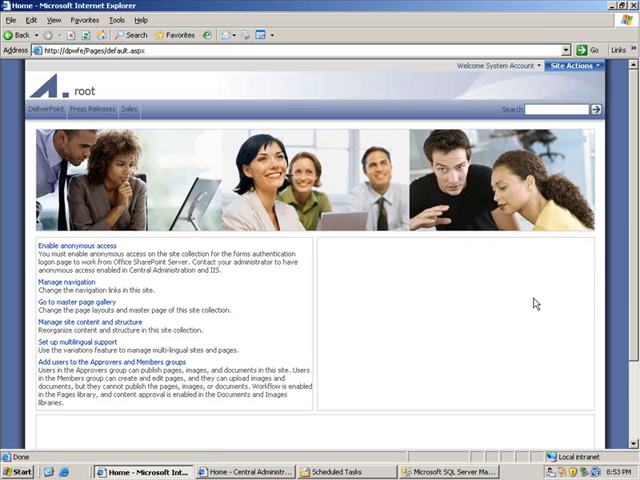
pyautogui.click(52, 96)
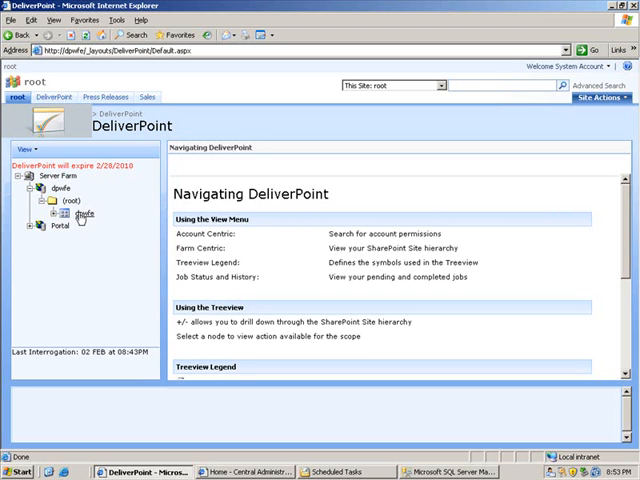
pyautogui.moveTo(58, 218)
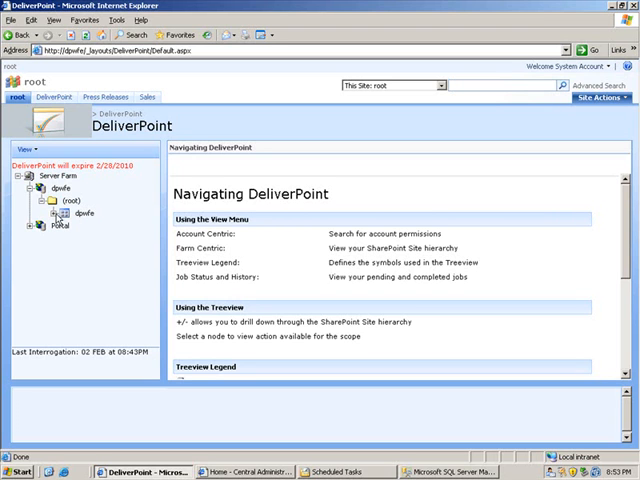
pyautogui.click(68, 224)
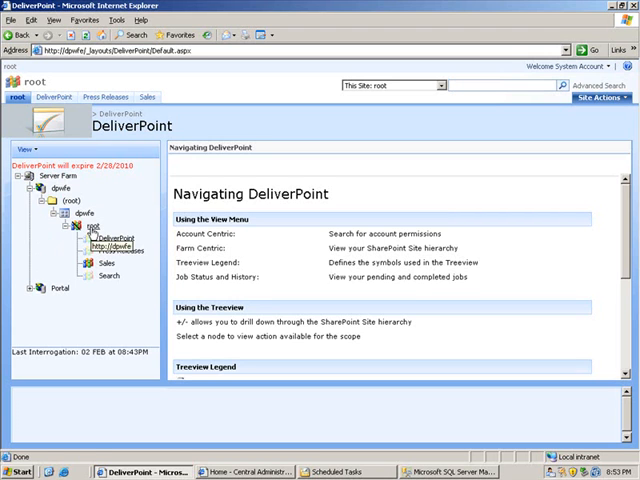
# Step: From the root site's Account Management, set Copy Permissions from Dude to Richard and continue
pyautogui.rightClick(92, 232)
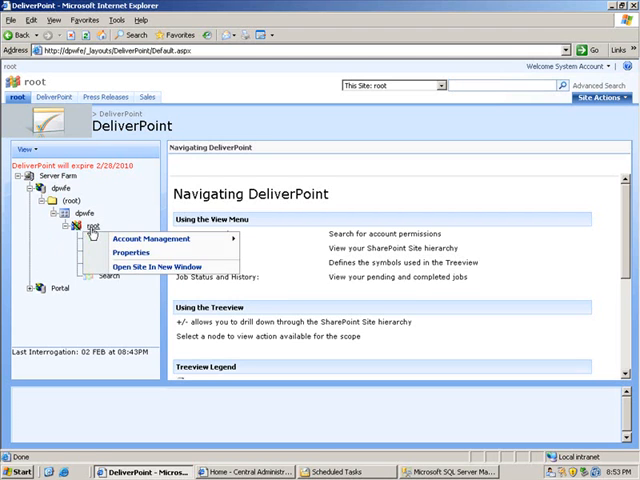
pyautogui.moveTo(156, 240)
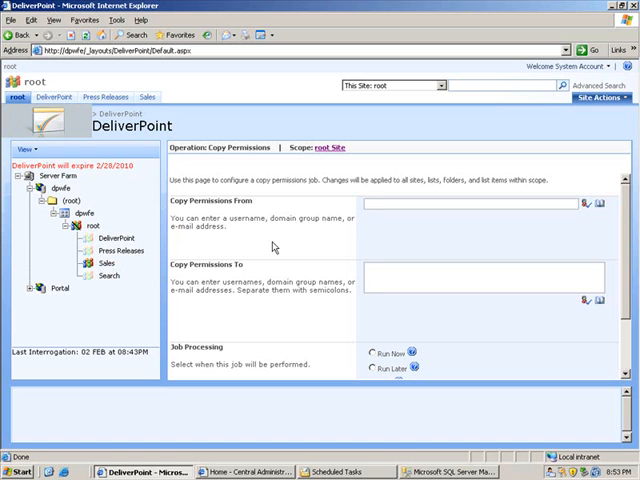
pyautogui.click(470, 202)
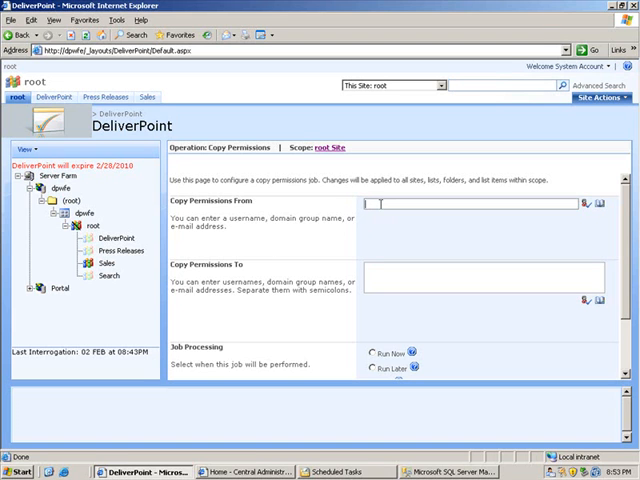
pyautogui.write('Dude')
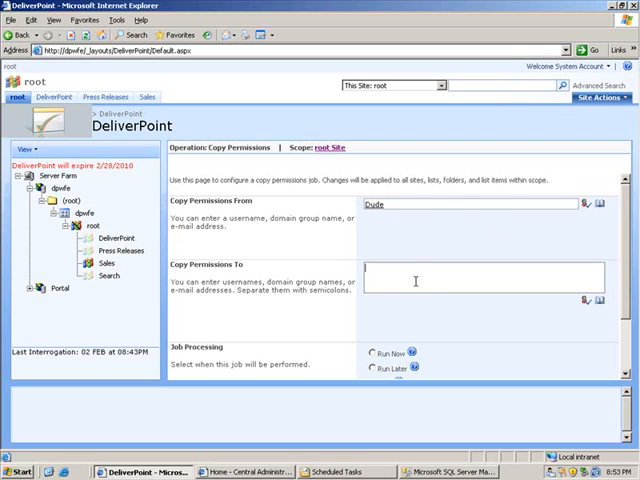
pyautogui.write('Richard')
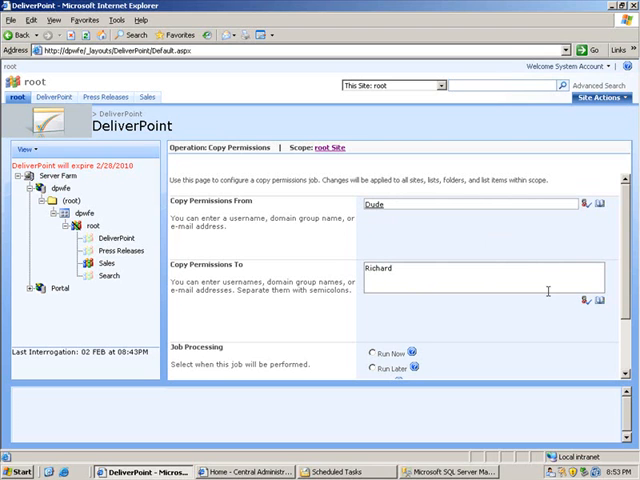
pyautogui.moveTo(584, 300)
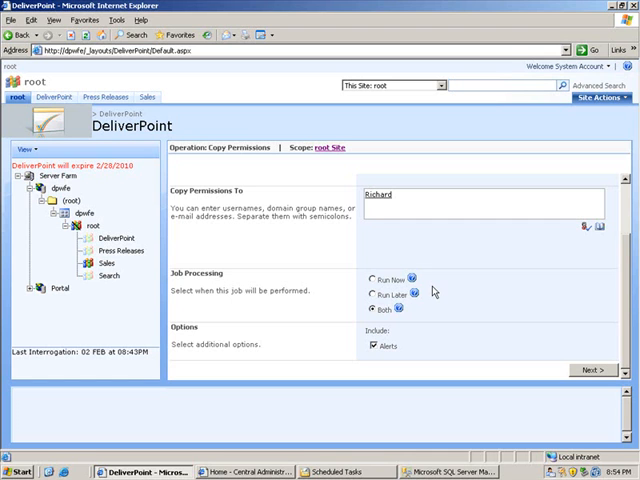
pyautogui.moveTo(396, 350)
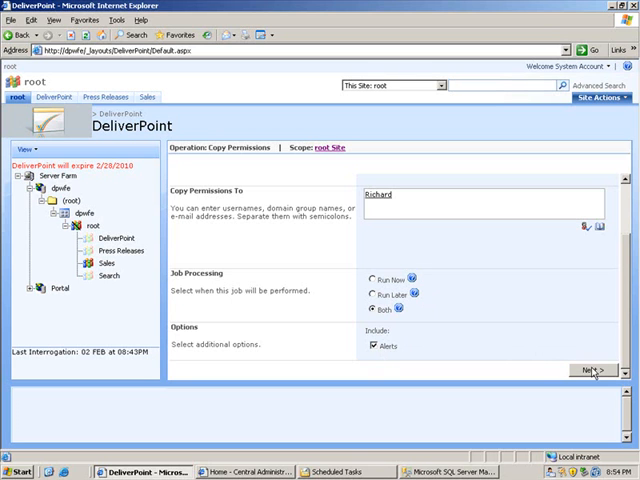
pyautogui.click(596, 370)
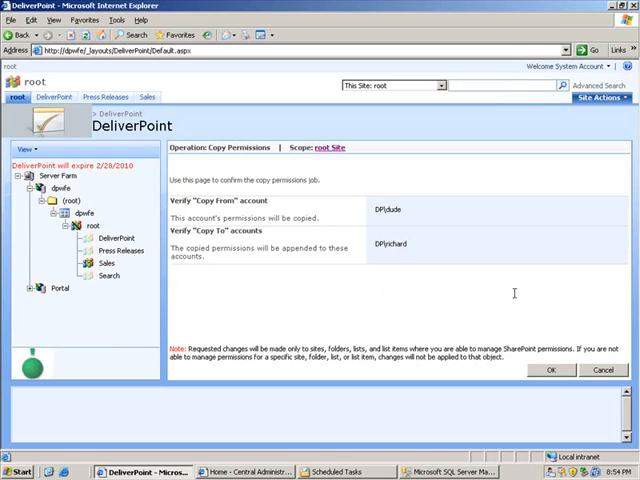
# Step: Confirm with OK to submit the job copying Dude's permissions to Richard
pyautogui.click(552, 370)
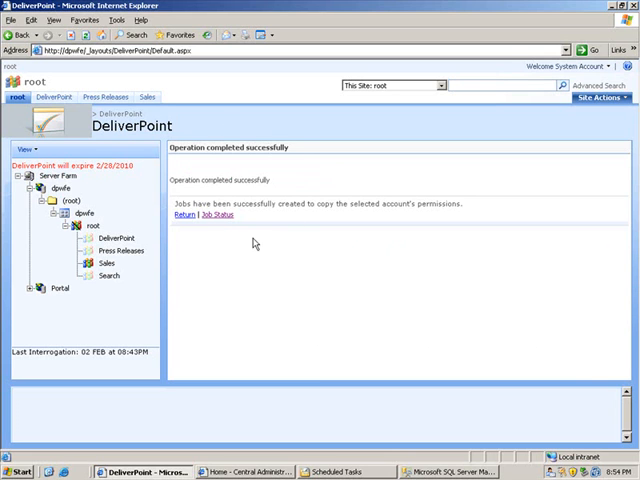
# Step: Follow the Job Status link to the history page listing the pending Dude-to-Richard job
pyautogui.click(212, 214)
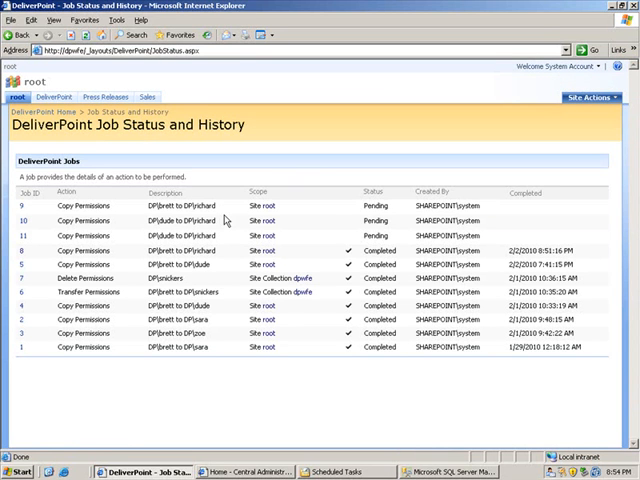
pyautogui.click(20, 220)
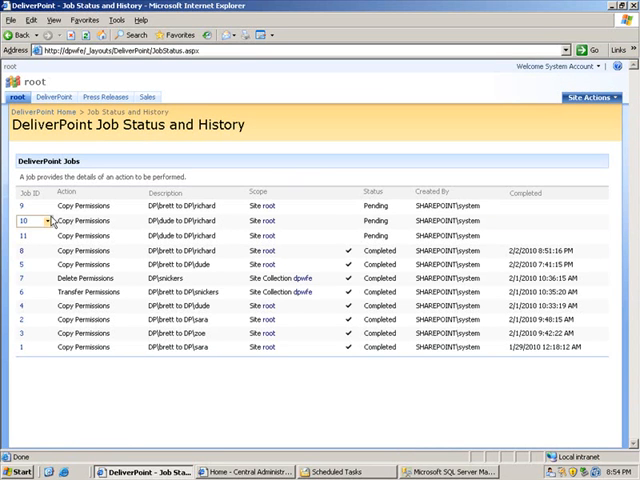
pyautogui.moveTo(48, 220)
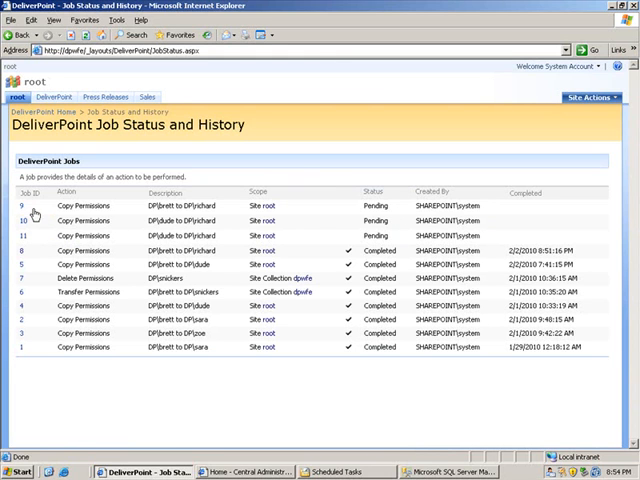
pyautogui.moveTo(84, 204)
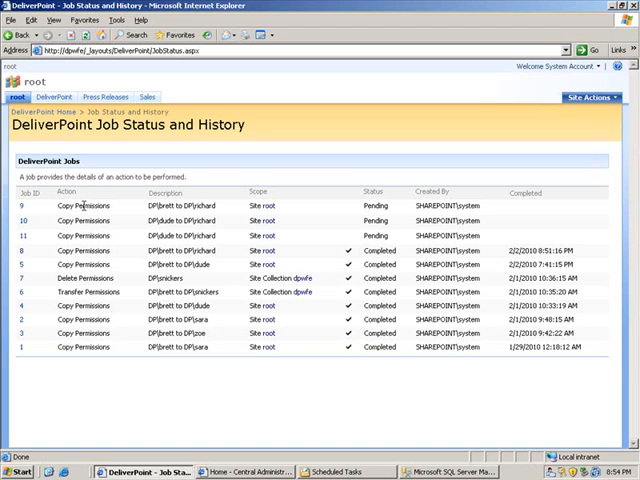
pyautogui.moveTo(128, 234)
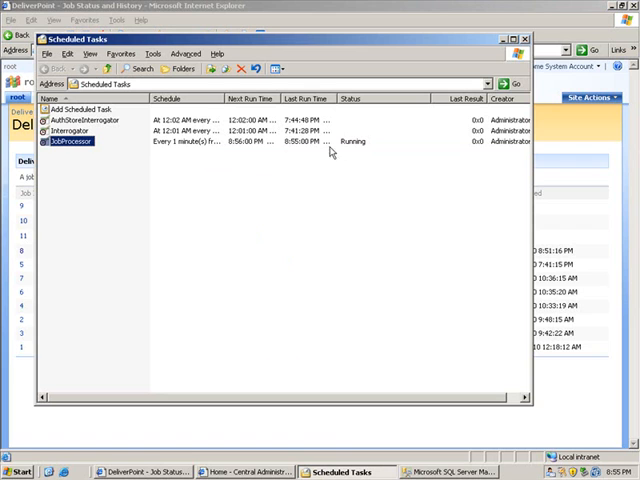
pyautogui.moveTo(352, 152)
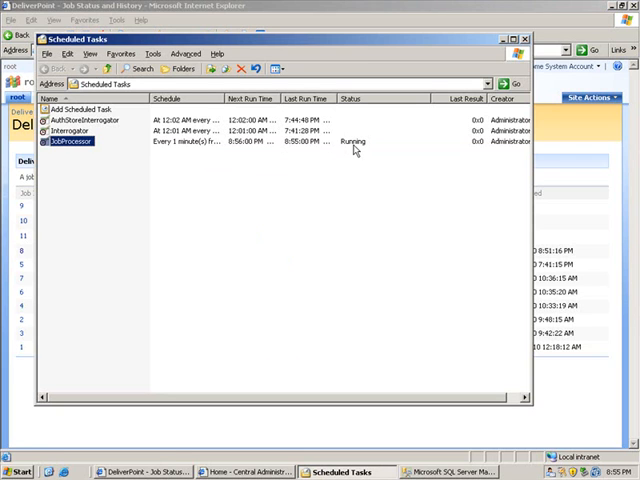
pyautogui.moveTo(500, 308)
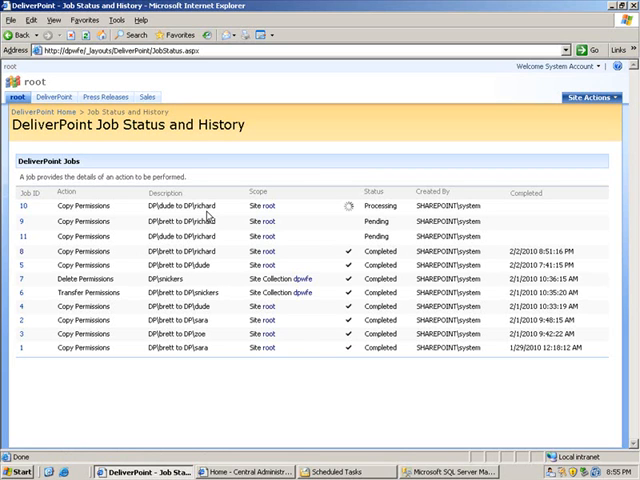
pyautogui.moveTo(396, 238)
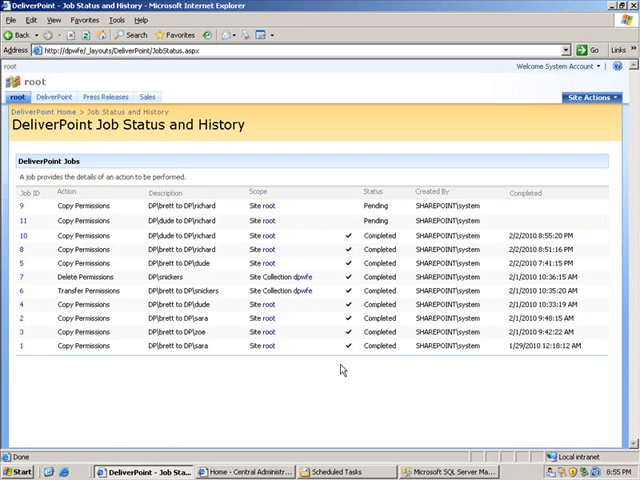
pyautogui.moveTo(120, 244)
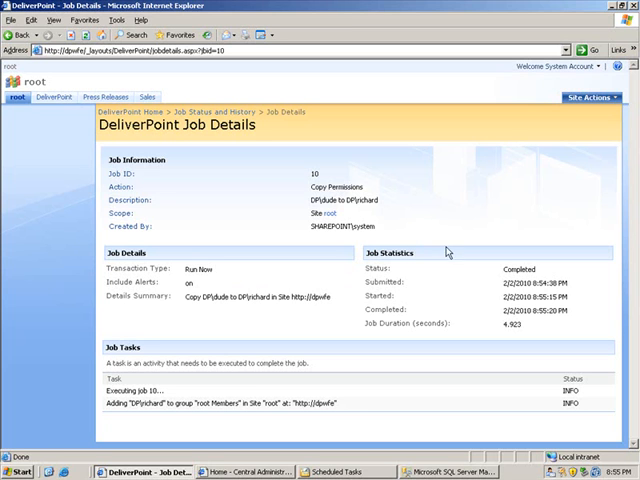
pyautogui.moveTo(496, 276)
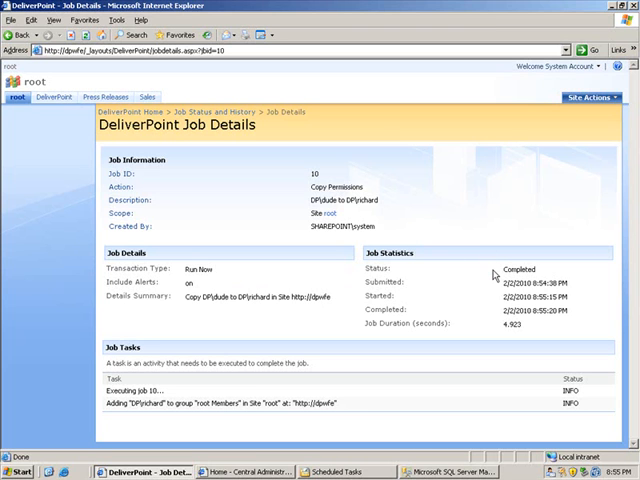
pyautogui.moveTo(504, 318)
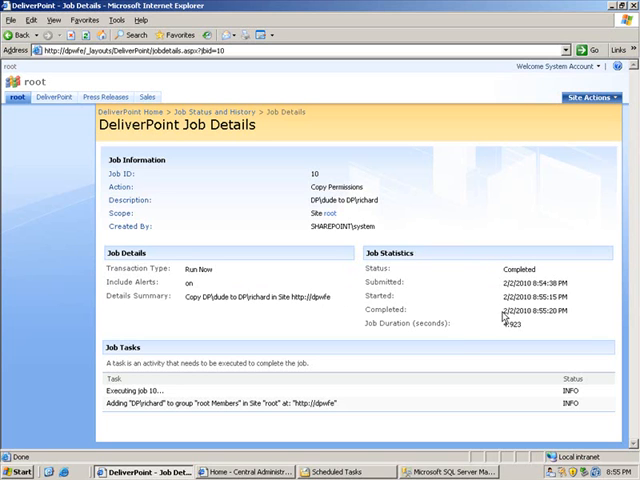
pyautogui.moveTo(206, 384)
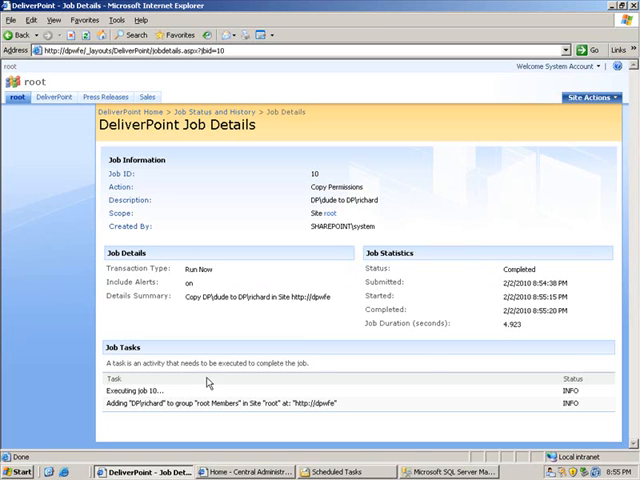
pyautogui.moveTo(112, 418)
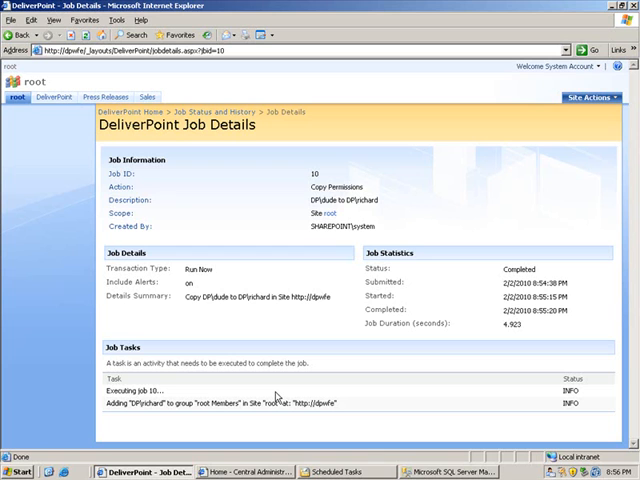
pyautogui.moveTo(140, 420)
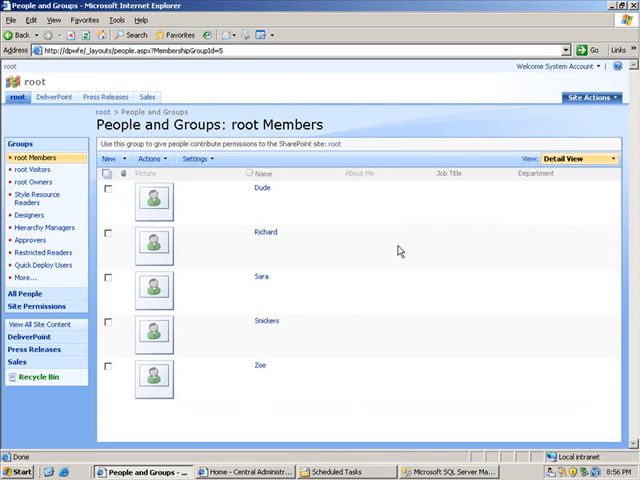
pyautogui.moveTo(256, 244)
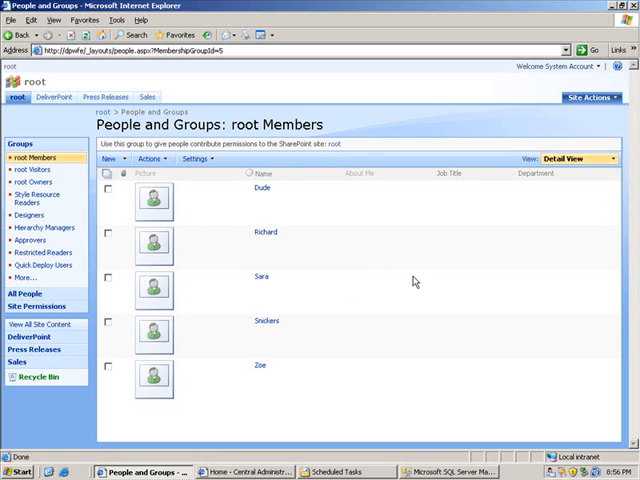
pyautogui.moveTo(432, 376)
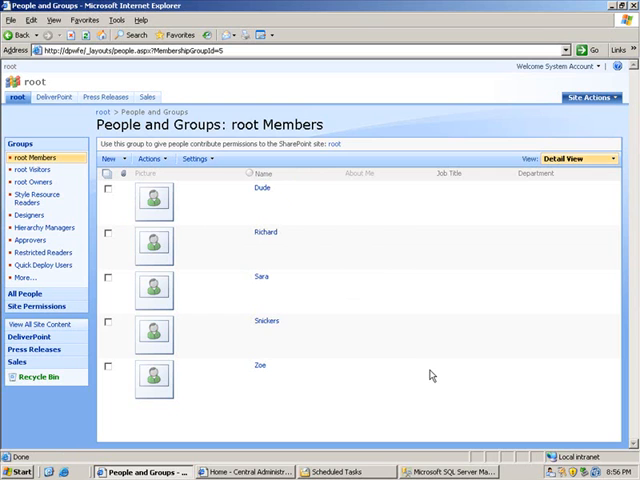